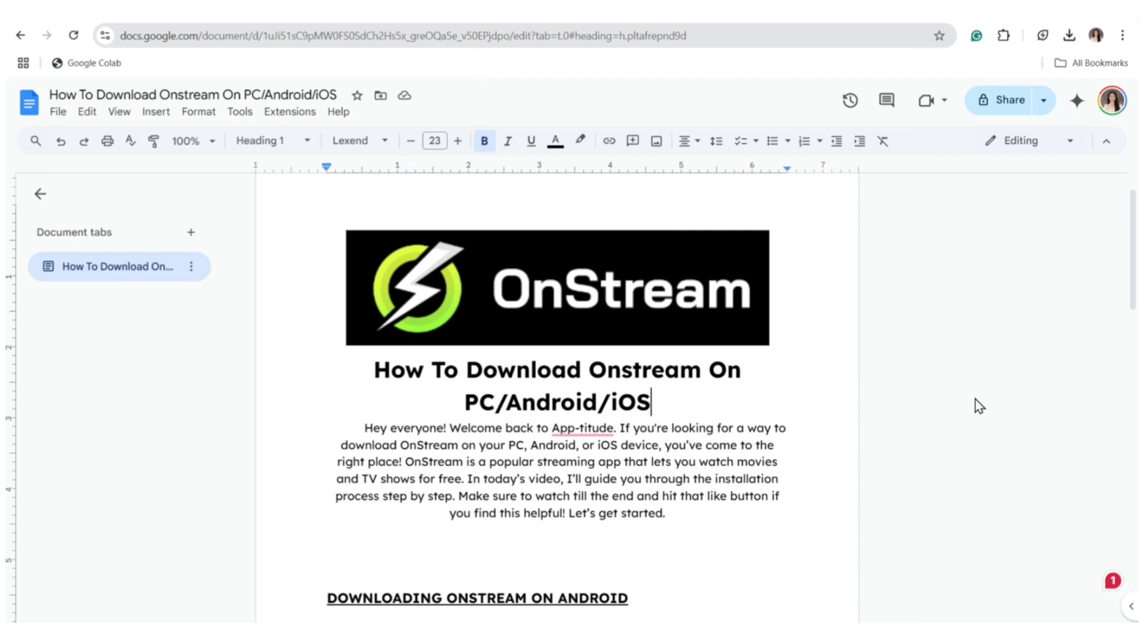
scroll(down, 3)
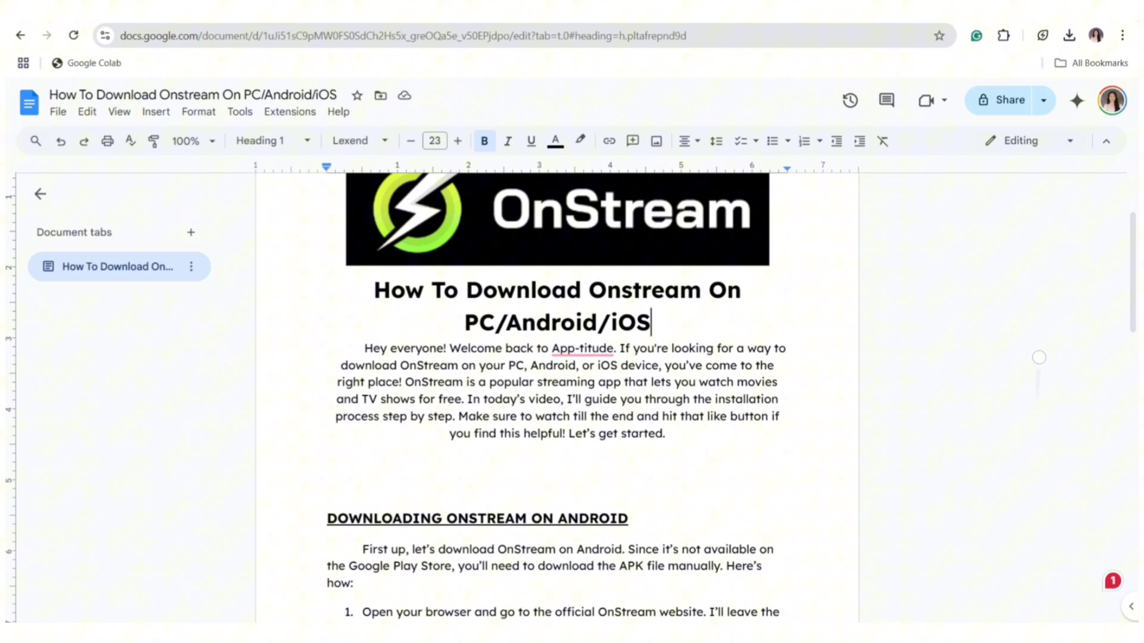
scroll(down, 3)
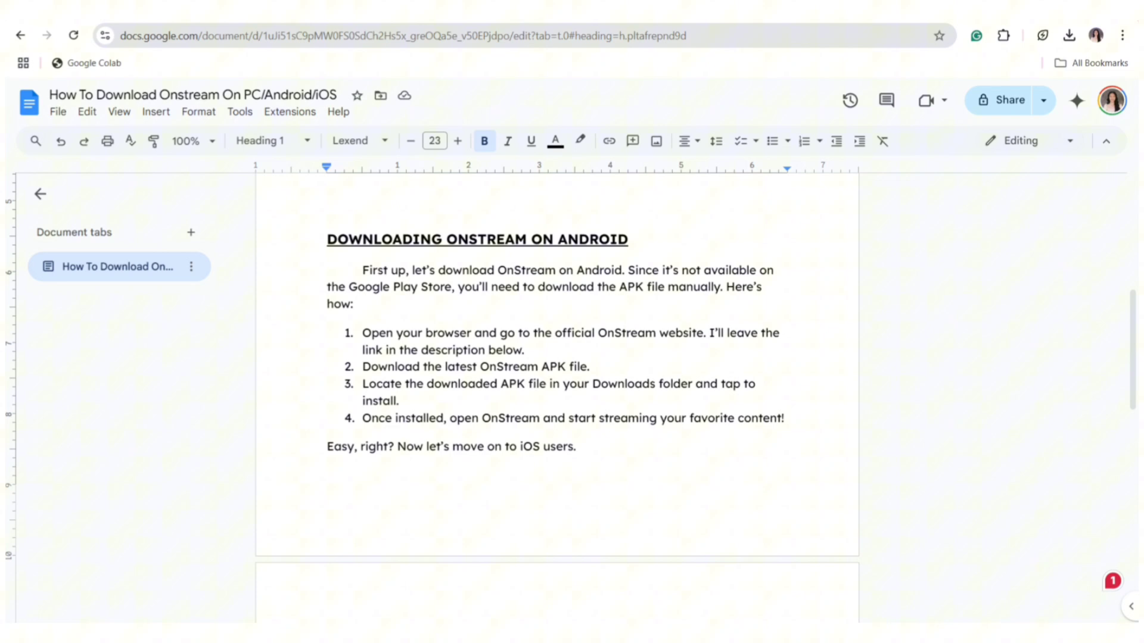
scroll(down, 3)
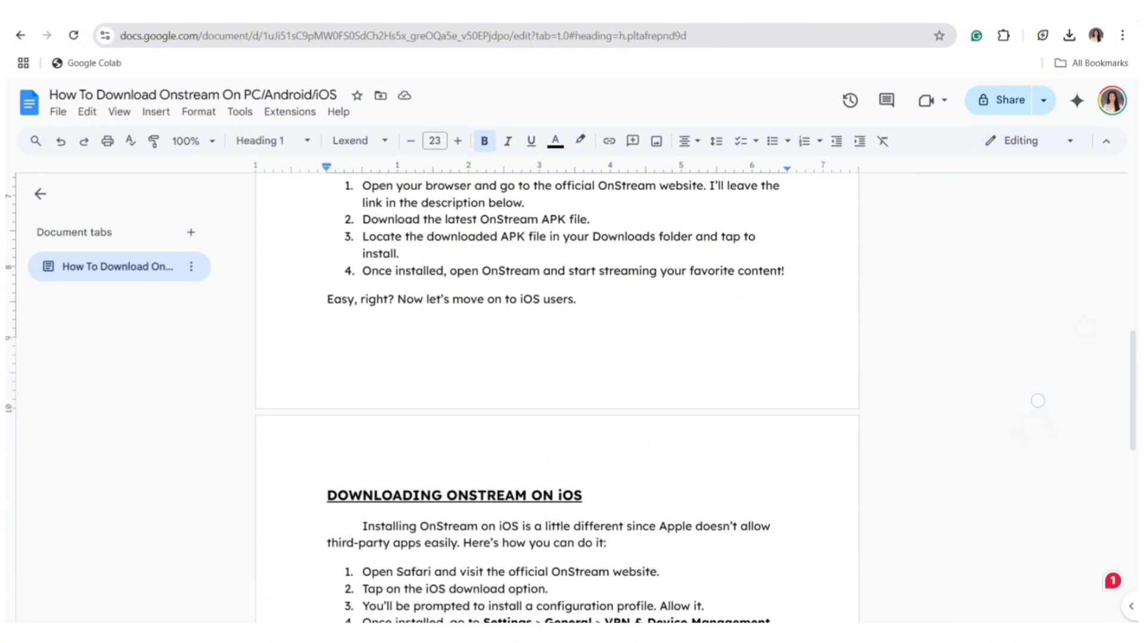
scroll(down, 3)
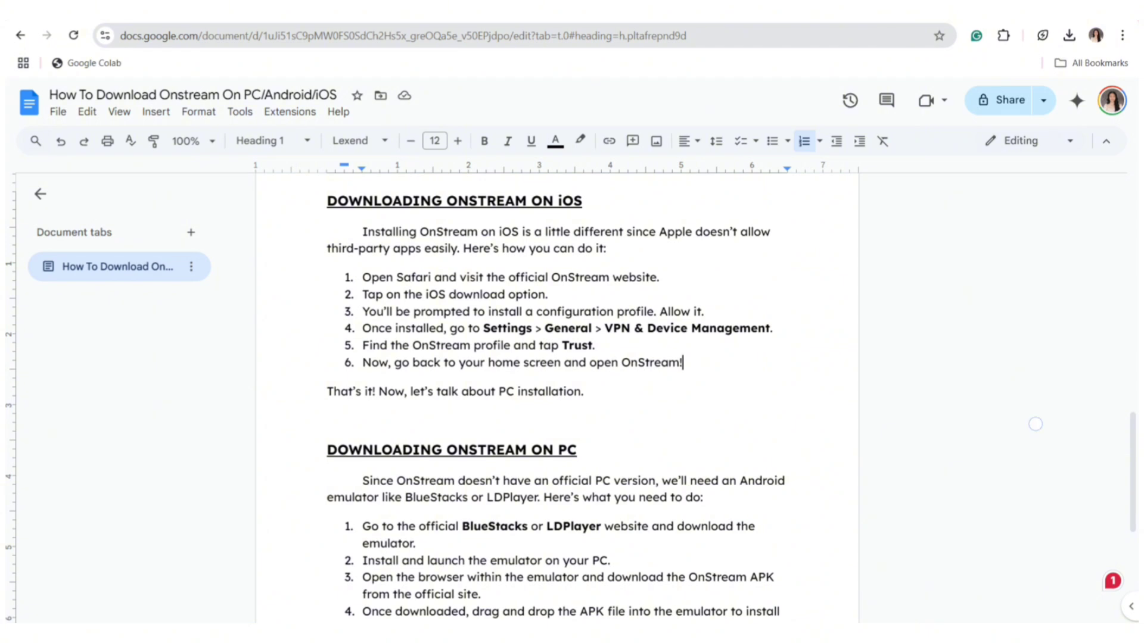
scroll(down, 3)
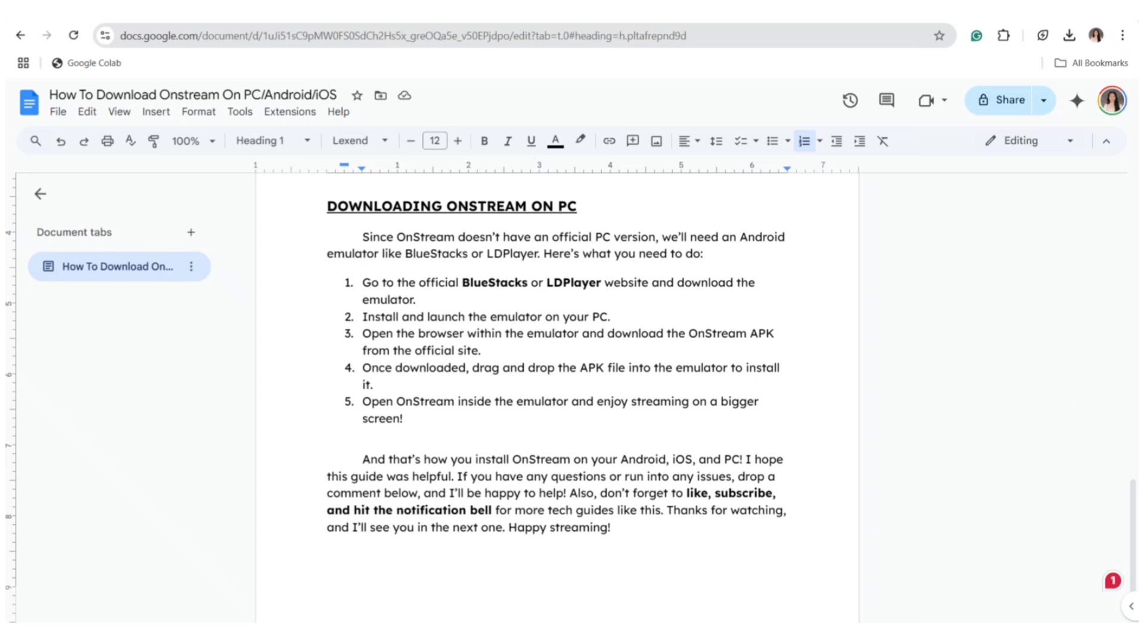